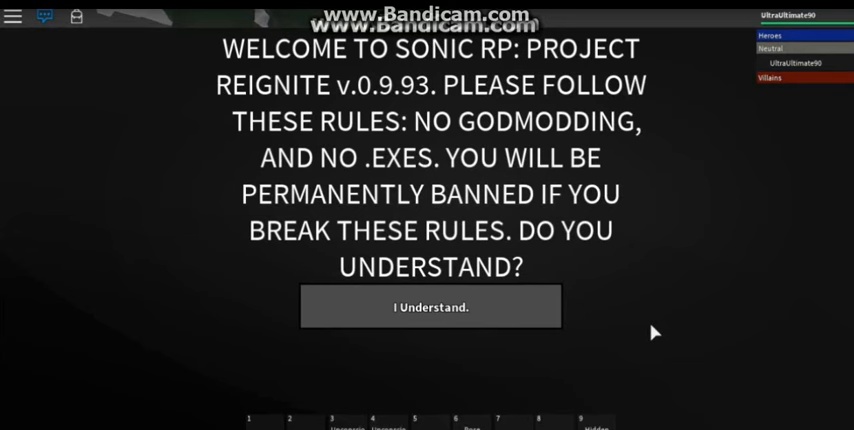
# Step: Start a chat message 'This stuff gonna be bl' while the Sonic RP rules notice waits
pyautogui.write('This stuff gonna be bl')
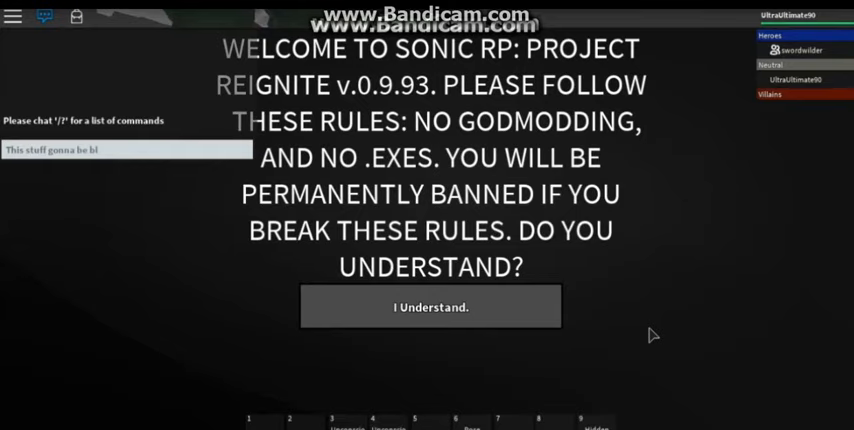
# Step: Accept the rules, then choose the eyebrow style and the first muzzle style
pyautogui.click(430, 306)
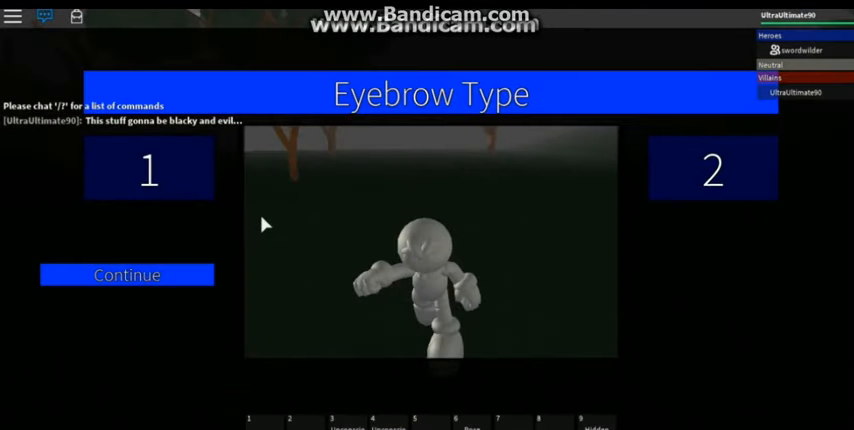
pyautogui.click(128, 276)
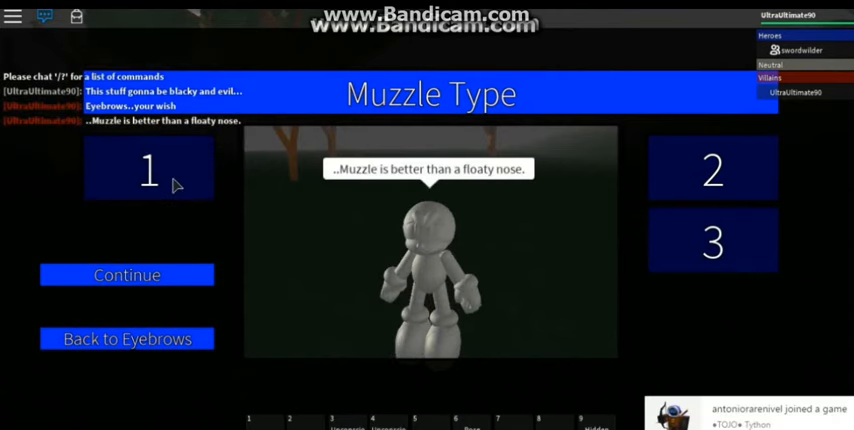
pyautogui.click(128, 276)
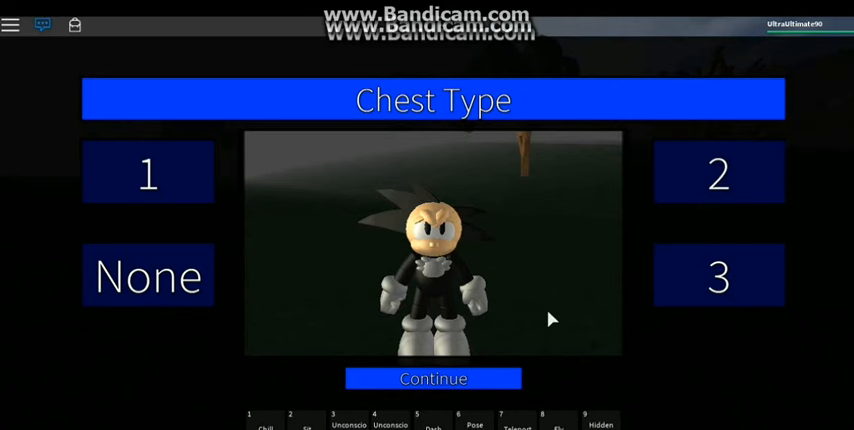
# Step: Choose the chest type, a chest colour, and accept the arm and glove colours
pyautogui.click(432, 378)
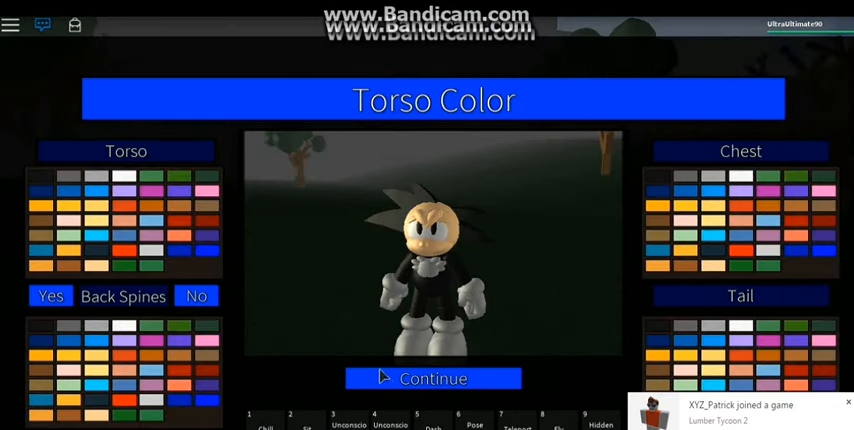
pyautogui.moveTo(686, 184)
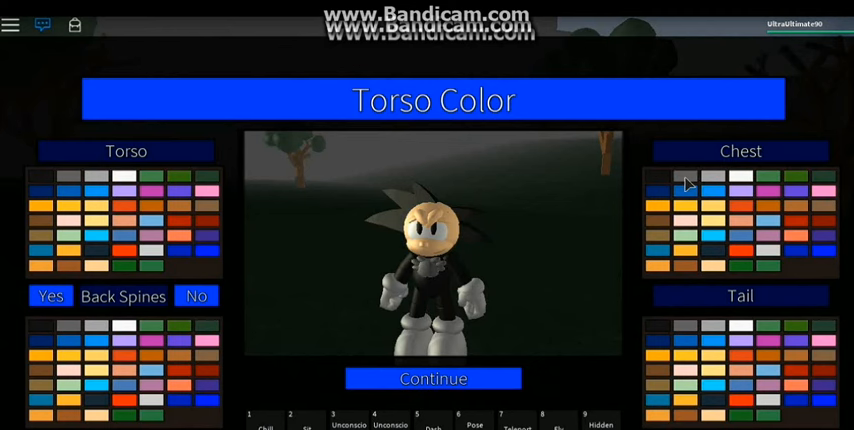
pyautogui.click(432, 378)
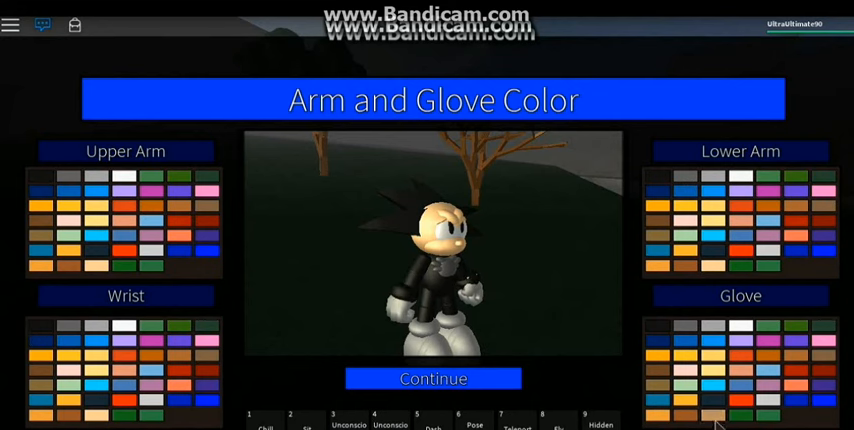
pyautogui.moveTo(668, 150)
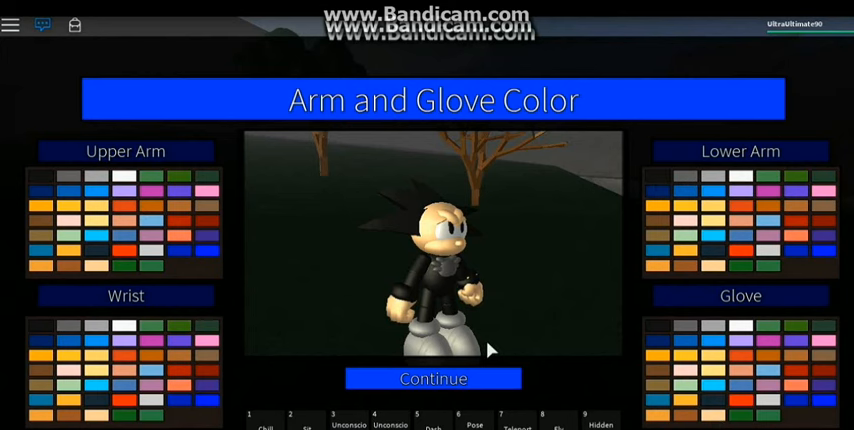
pyautogui.click(432, 378)
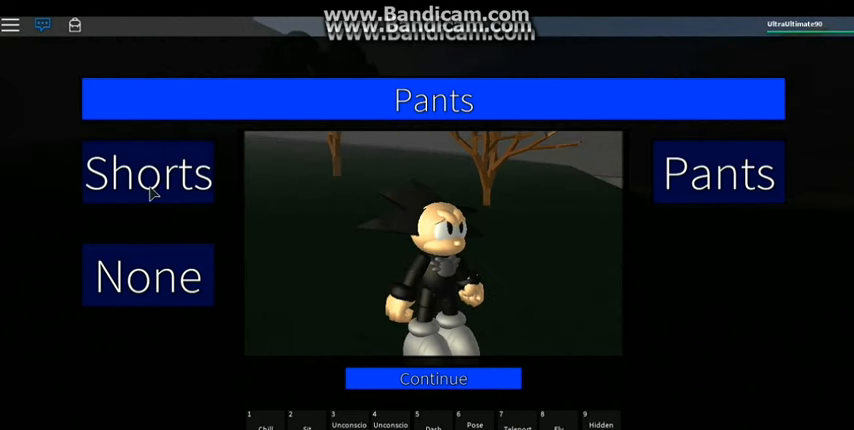
pyautogui.moveTo(418, 376)
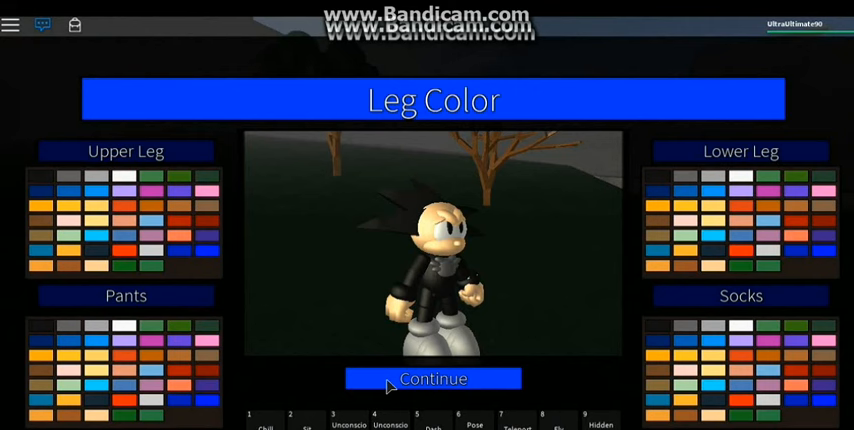
pyautogui.moveTo(696, 164)
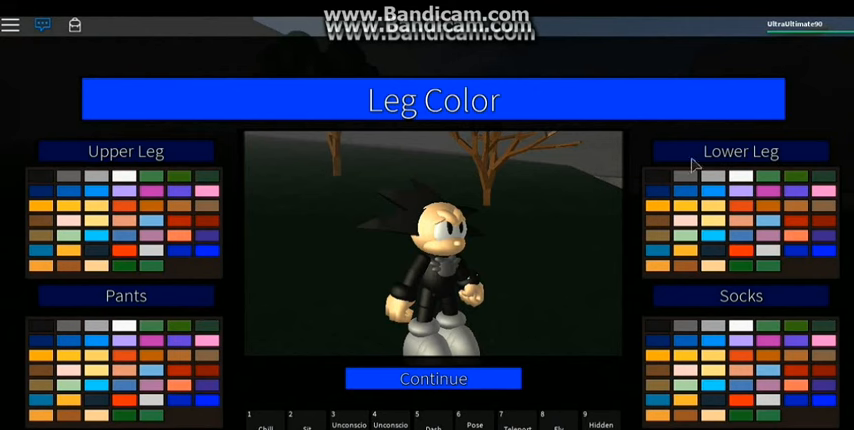
pyautogui.moveTo(660, 184)
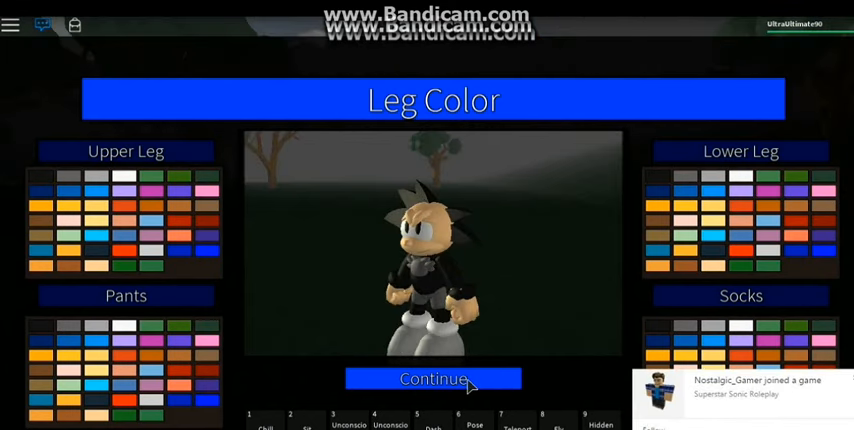
# Step: Accept the leg, pants and sock colours to reach the extra shoe parts
pyautogui.click(432, 378)
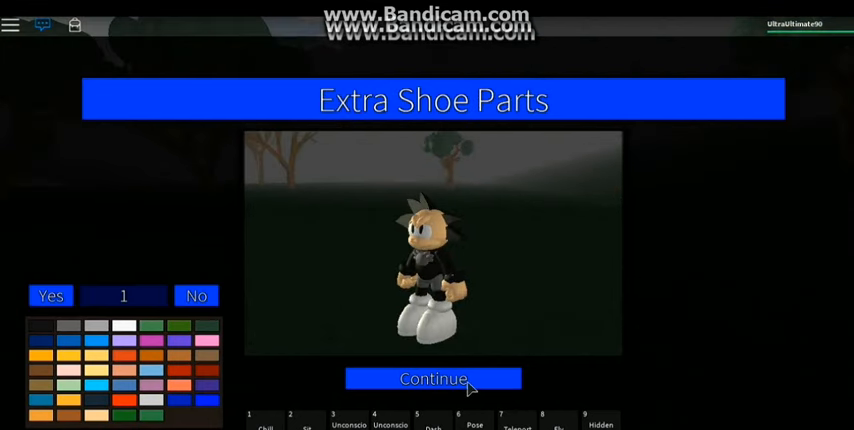
# Step: Finish the shoes and add a coloured Anime Protagonist Pack torso accessory
pyautogui.click(432, 380)
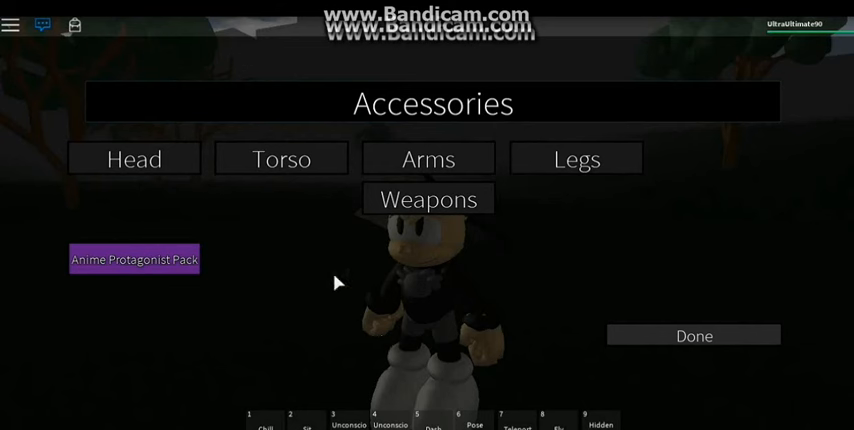
pyautogui.moveTo(164, 278)
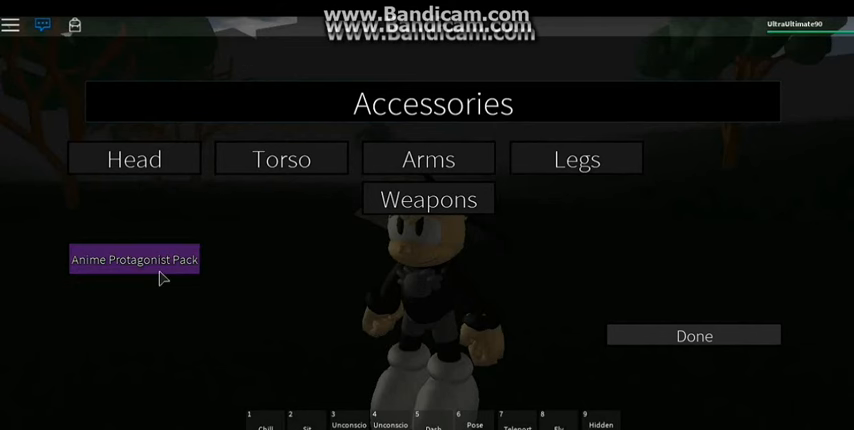
pyautogui.click(134, 260)
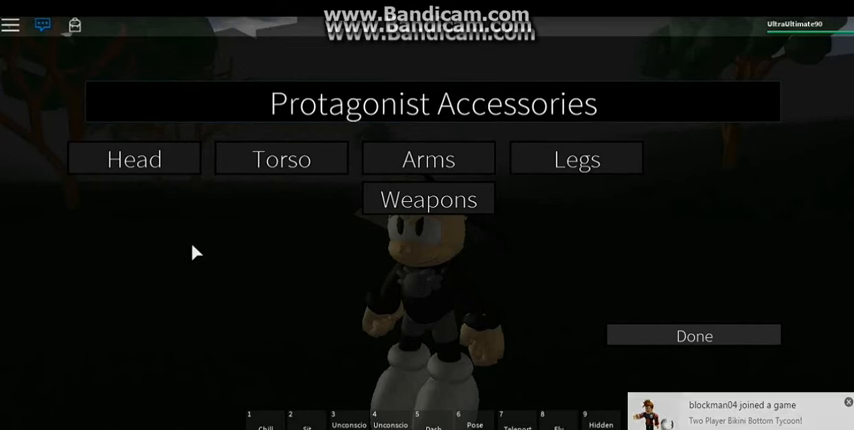
pyautogui.click(280, 158)
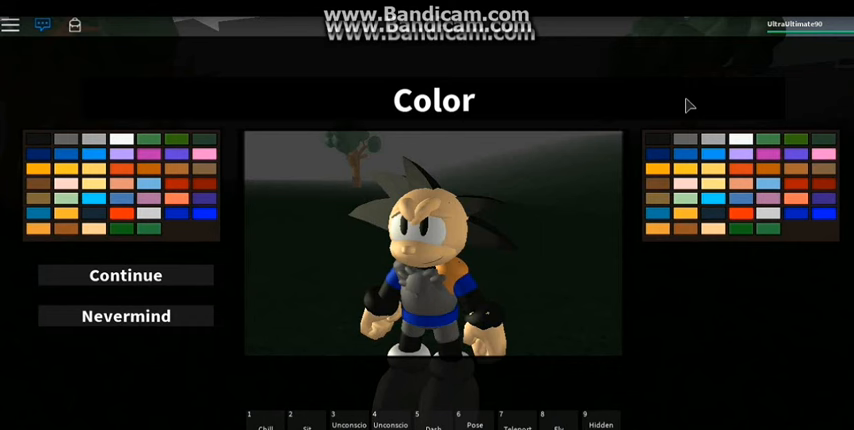
pyautogui.moveTo(500, 126)
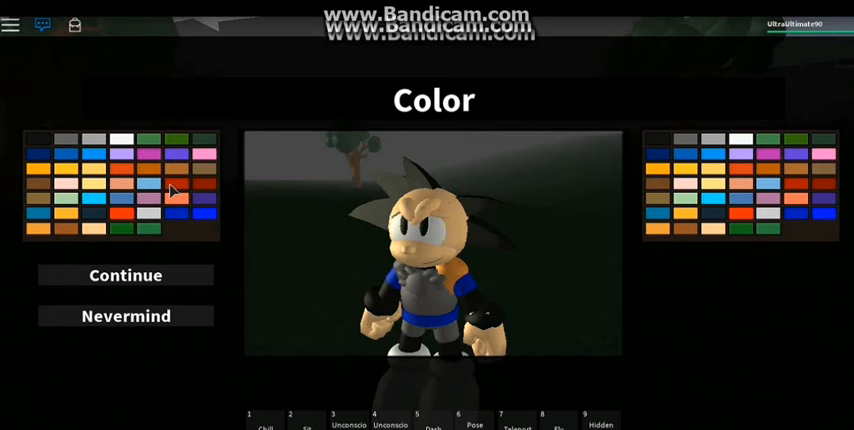
pyautogui.click(124, 276)
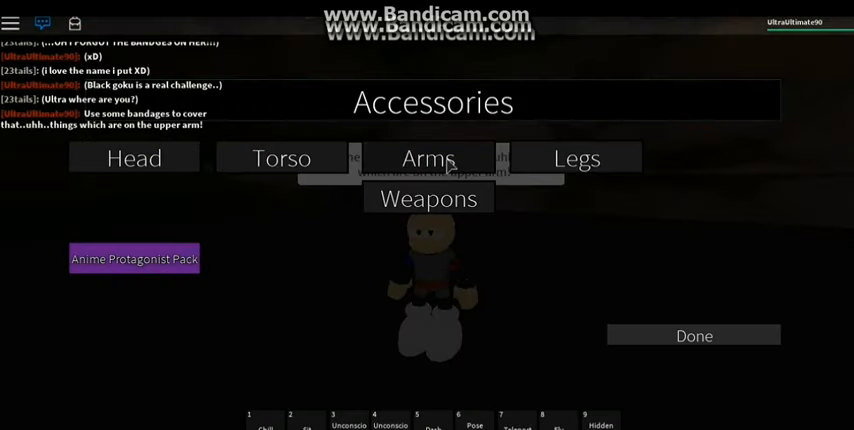
# Step: Browse the Arms accessories to add an arm item to the character
pyautogui.click(428, 158)
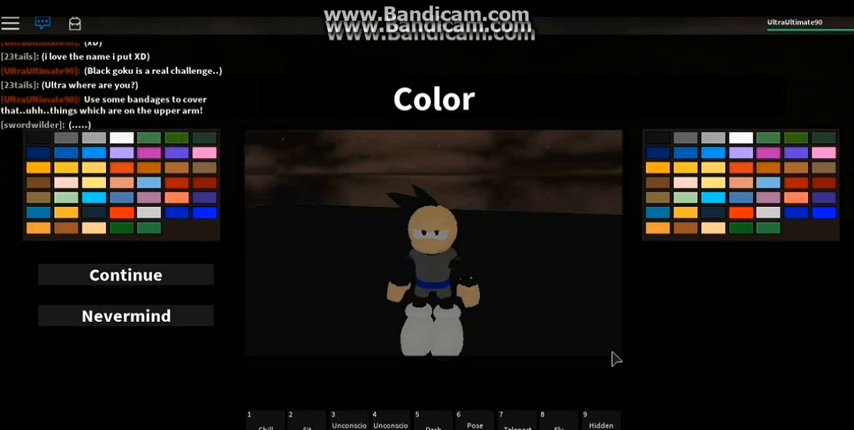
pyautogui.moveTo(284, 304)
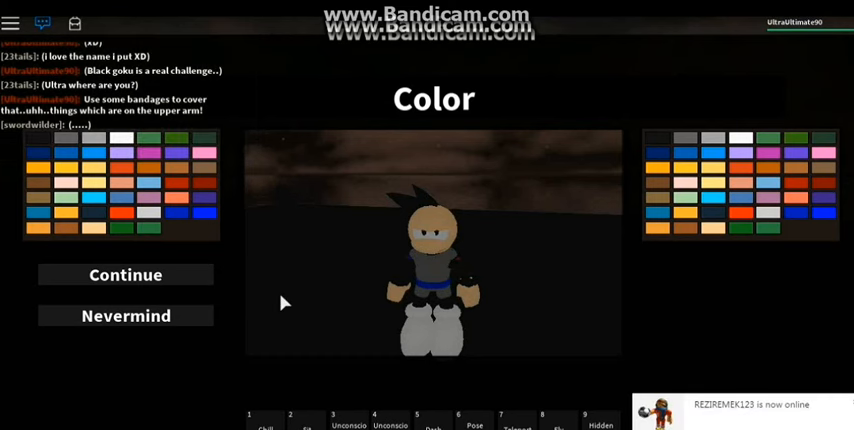